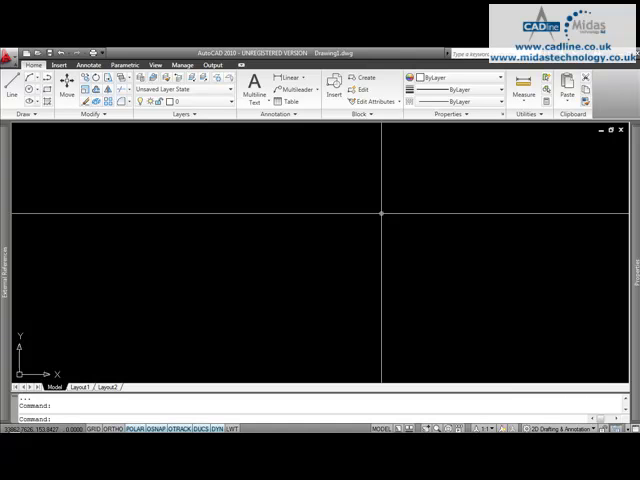
mouse_move(164, 204)
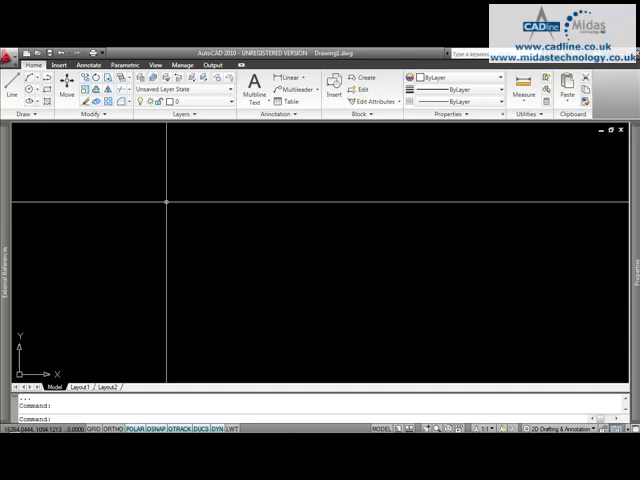
mouse_move(166, 206)
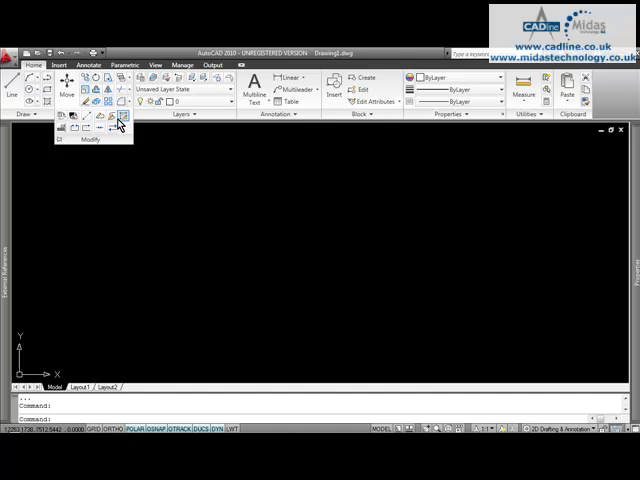
mouse_move(96, 148)
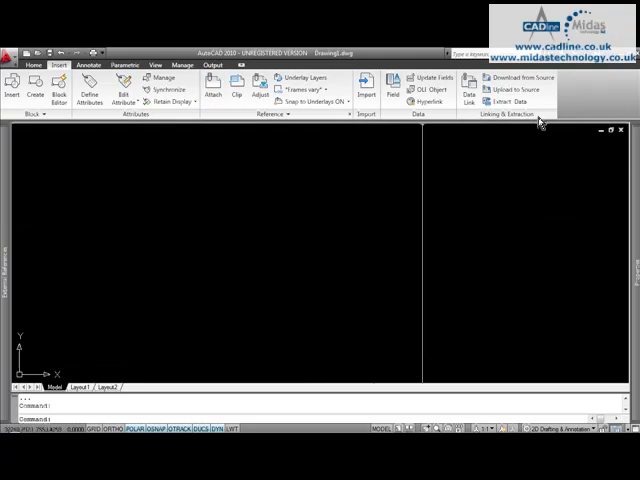
Step: Browse the Parameters, View and Manage ribbon tabs, ending on the Output tab's plotting tools
click(88, 64)
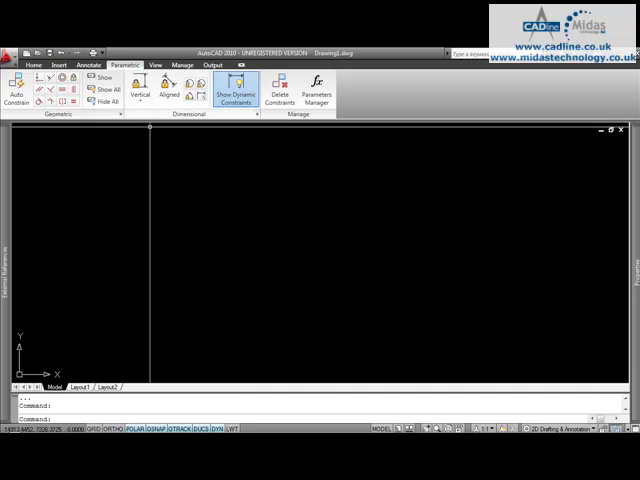
click(154, 64)
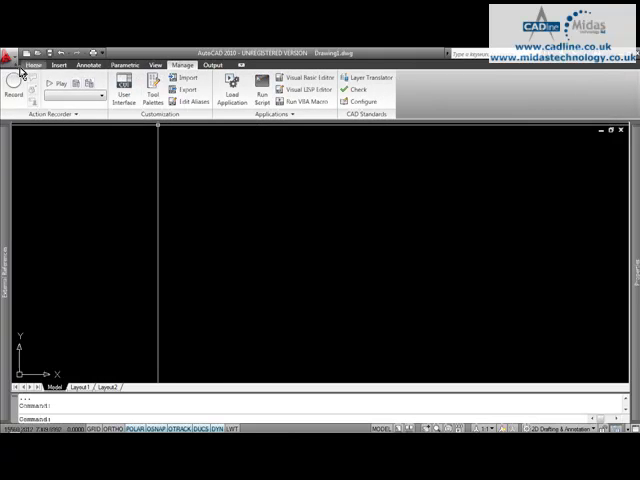
mouse_move(90, 128)
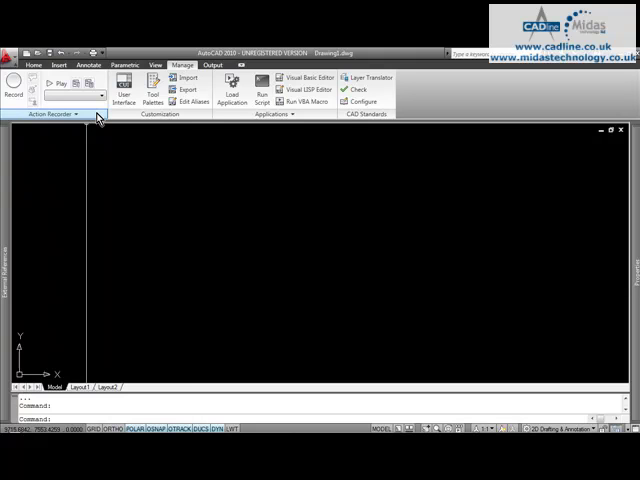
click(208, 64)
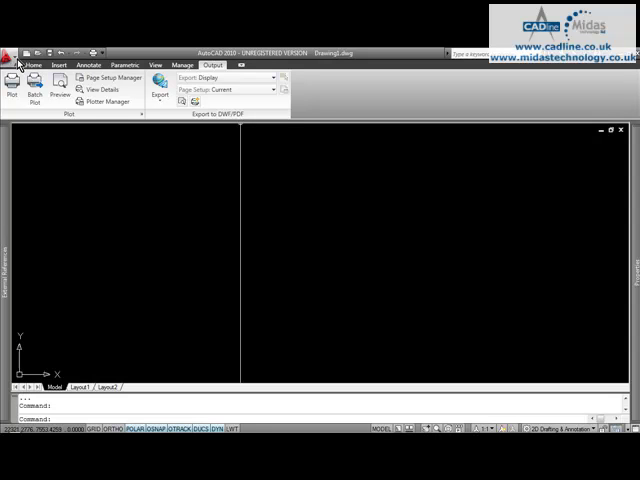
Step: Show the Application Menu with its file commands and recent documents list
click(12, 52)
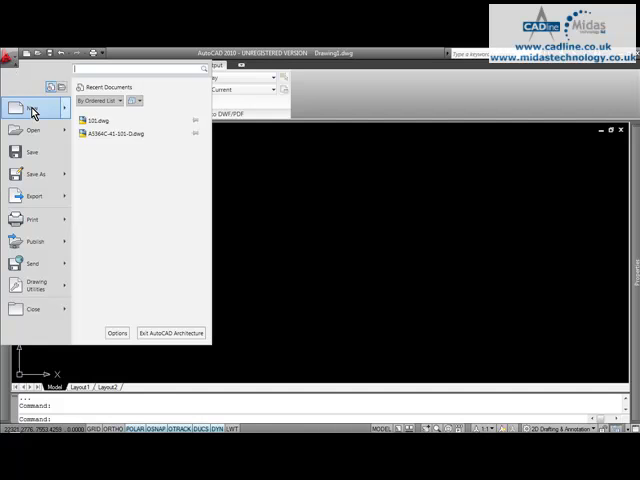
mouse_move(36, 292)
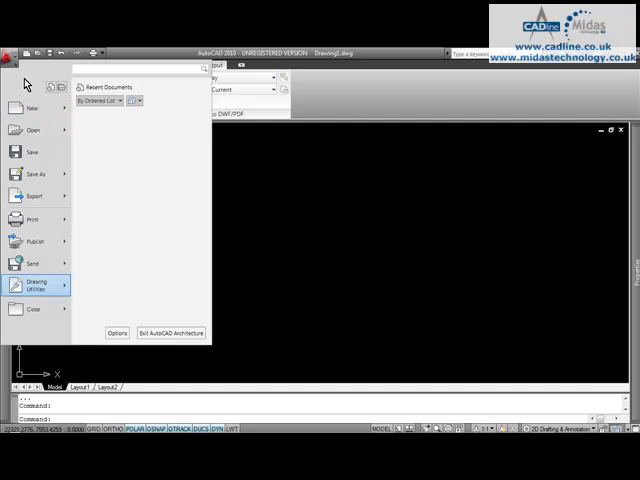
mouse_move(38, 132)
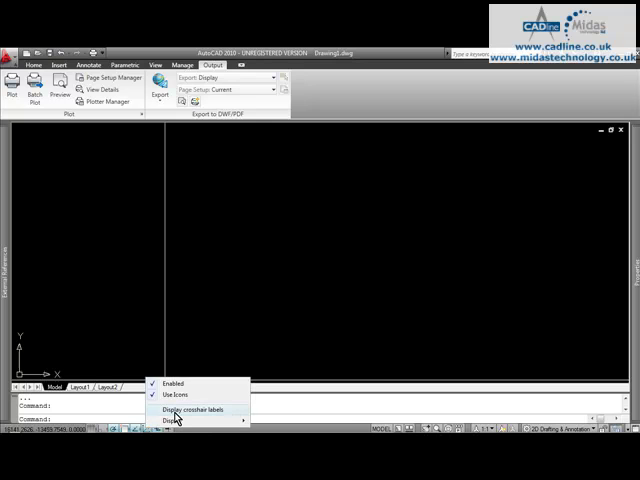
click(180, 410)
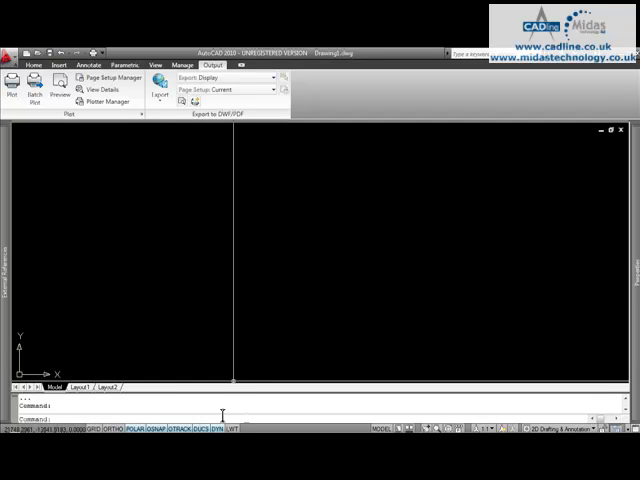
mouse_move(232, 354)
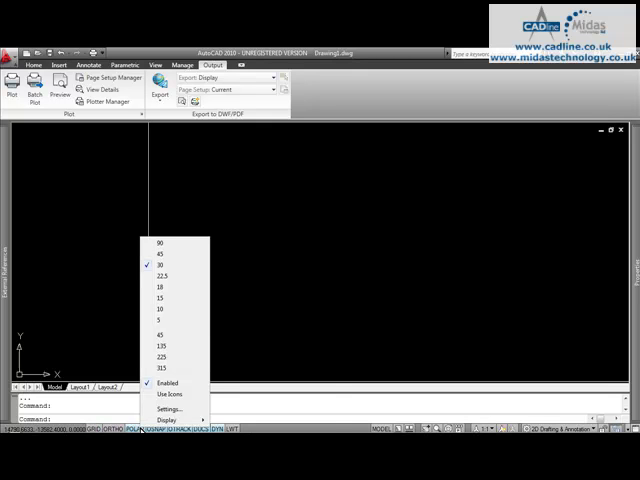
click(166, 418)
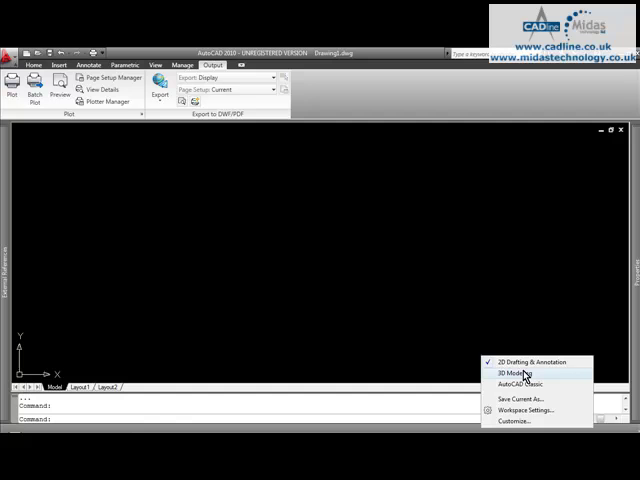
mouse_move(530, 386)
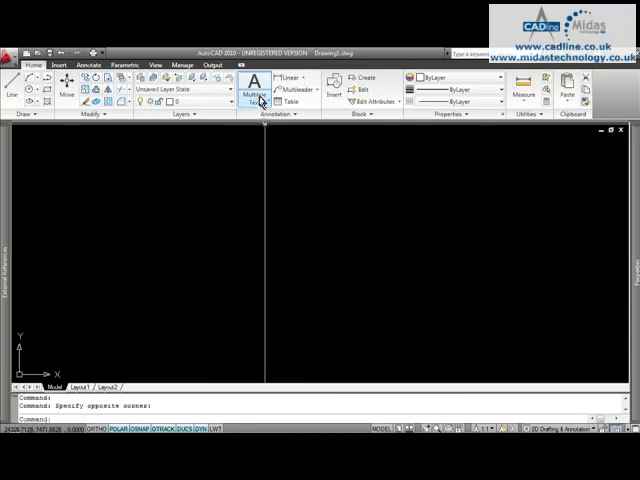
Step: Start a multiline text block from the Home tab to reveal the Text Editor ribbon
click(258, 96)
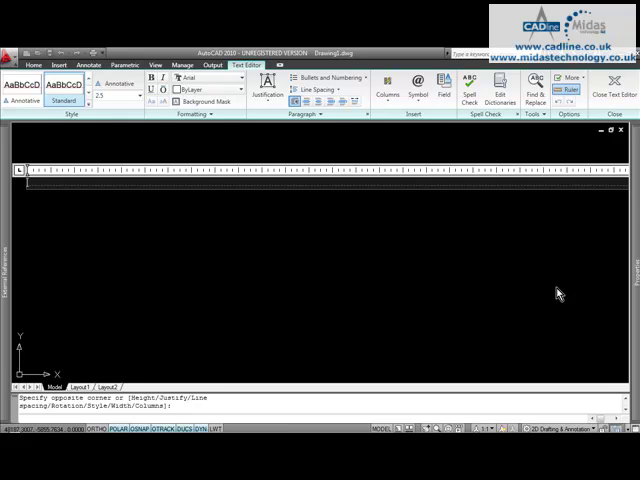
mouse_move(528, 284)
text(hdaskjfhakj)
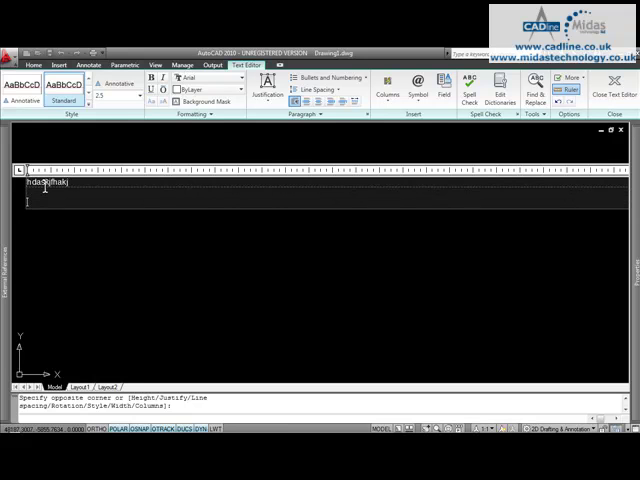
mouse_move(324, 184)
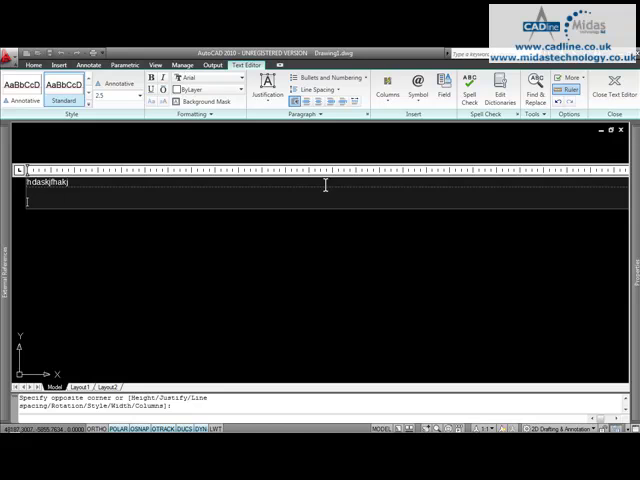
mouse_move(318, 164)
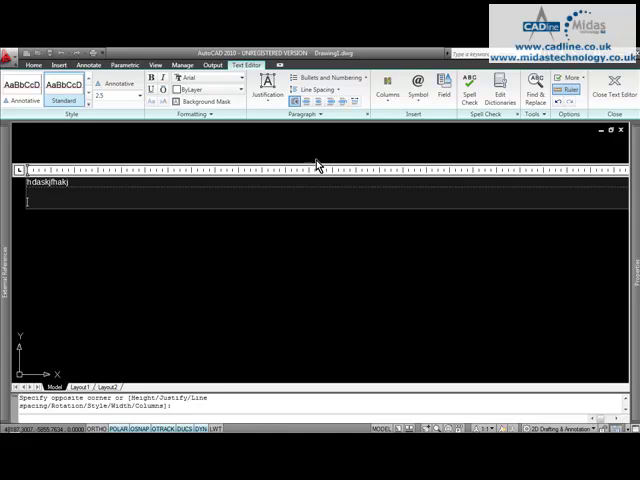